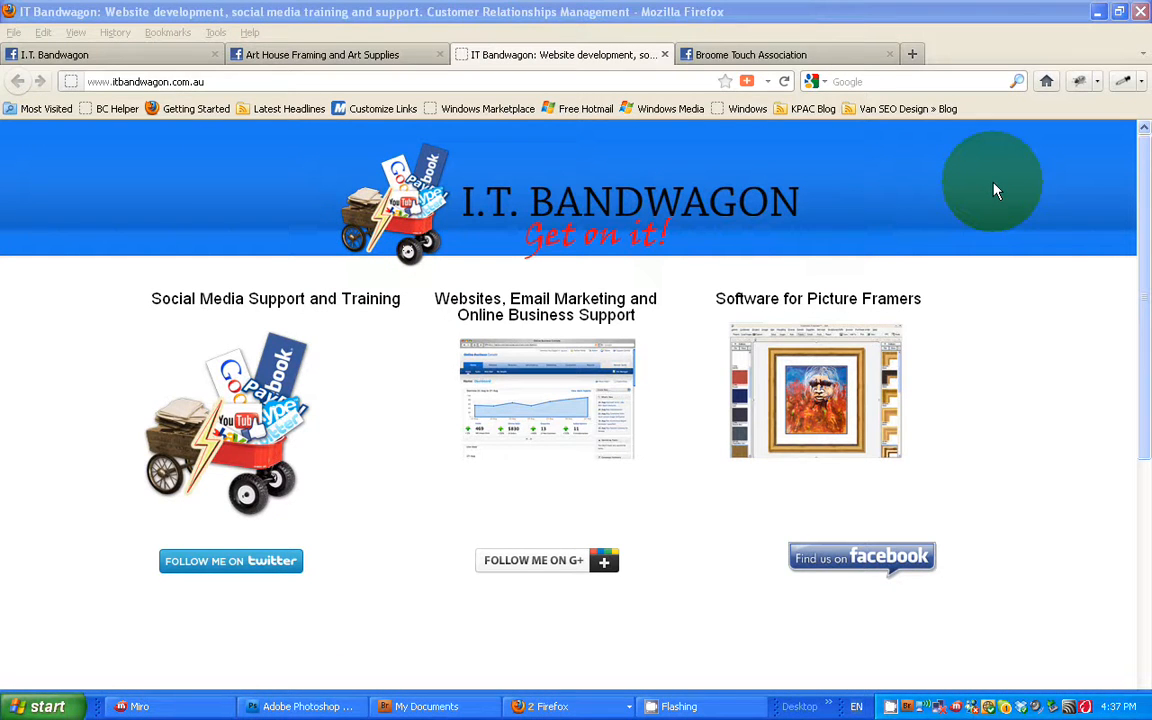
pyautogui.moveTo(285, 8)
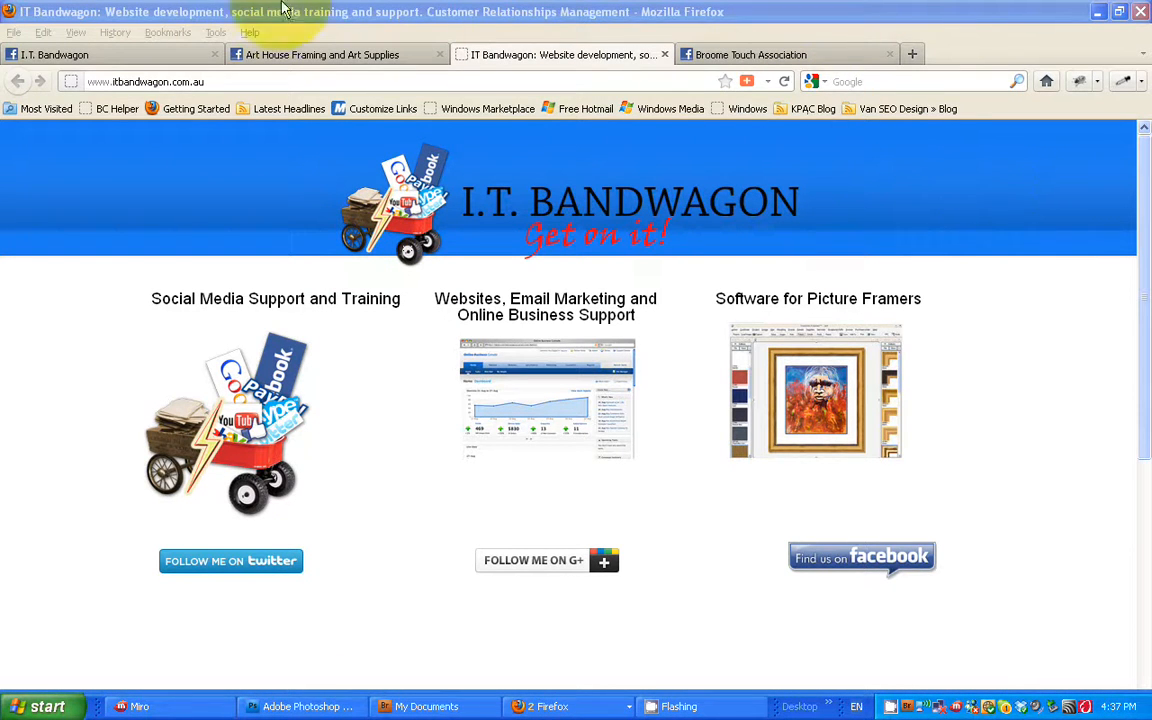
# Step: Switch to the I.T. Bandwagon Facebook page and view its four-step Get Started overview
pyautogui.click(861, 557)
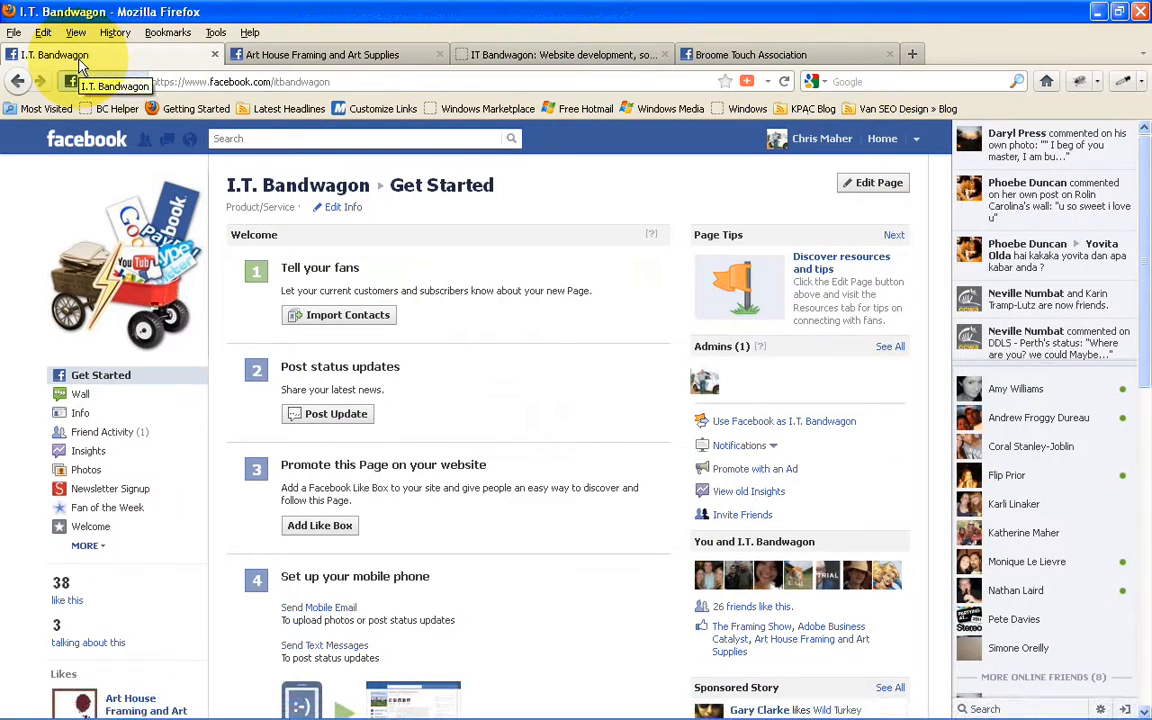
pyautogui.moveTo(335, 131)
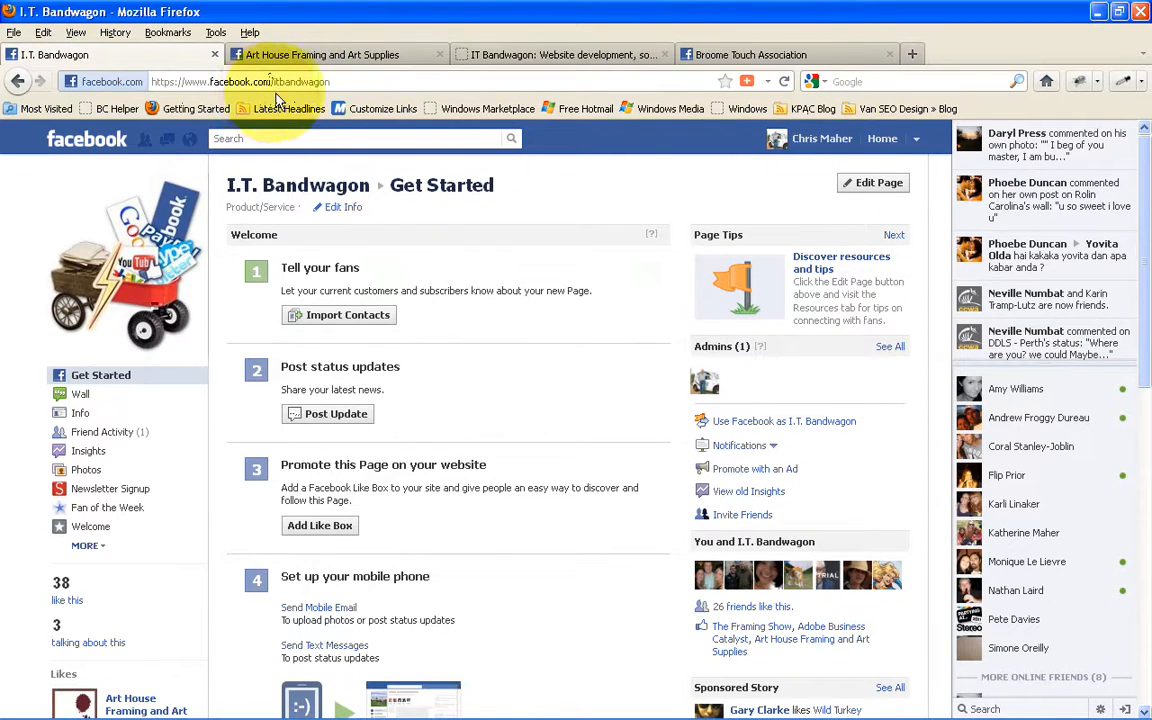
pyautogui.moveTo(710, 90)
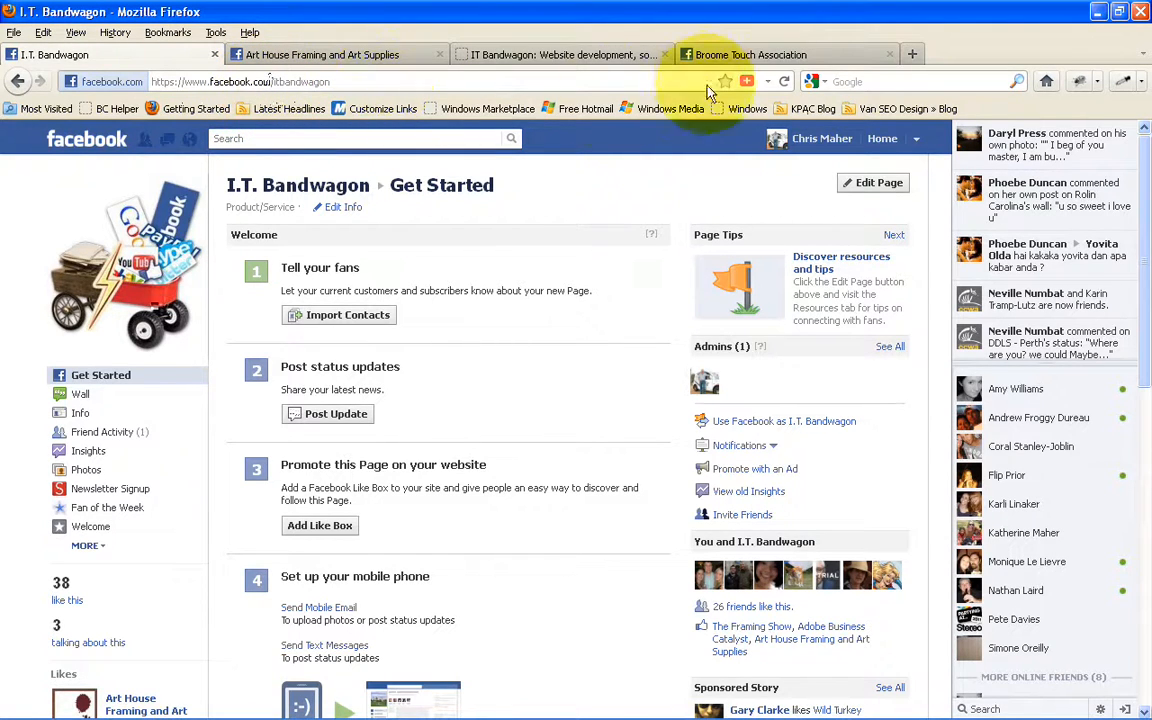
pyautogui.click(787, 54)
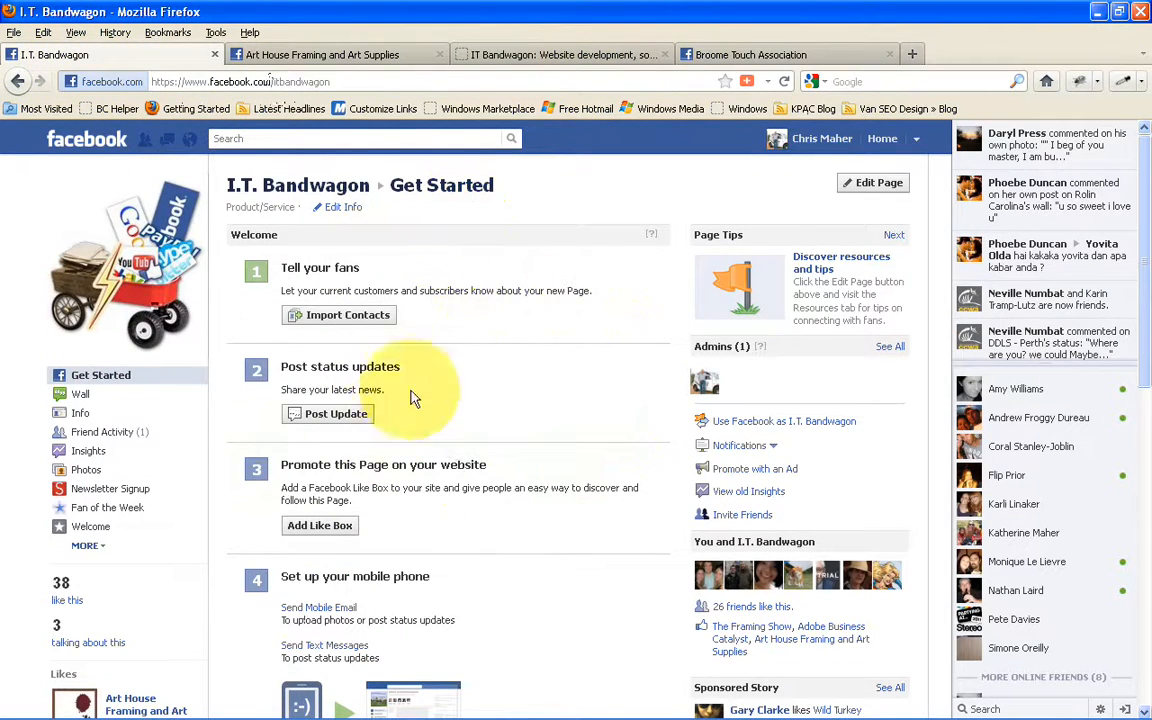
pyautogui.moveTo(570, 290)
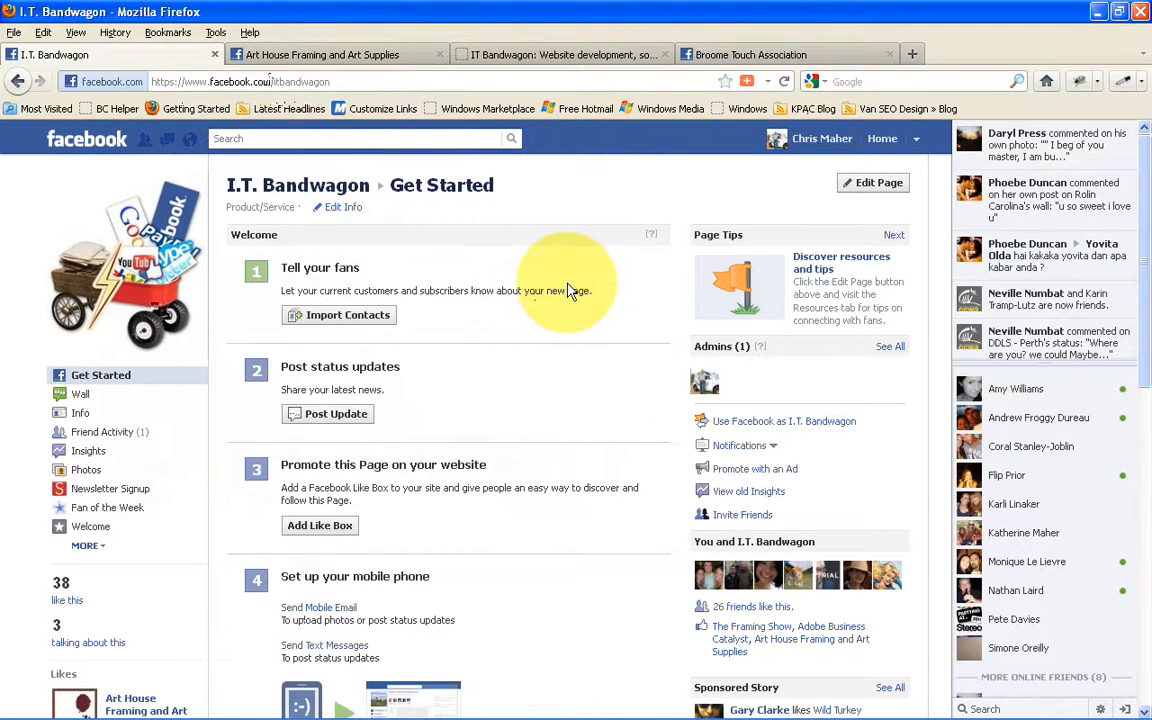
pyautogui.moveTo(267, 228)
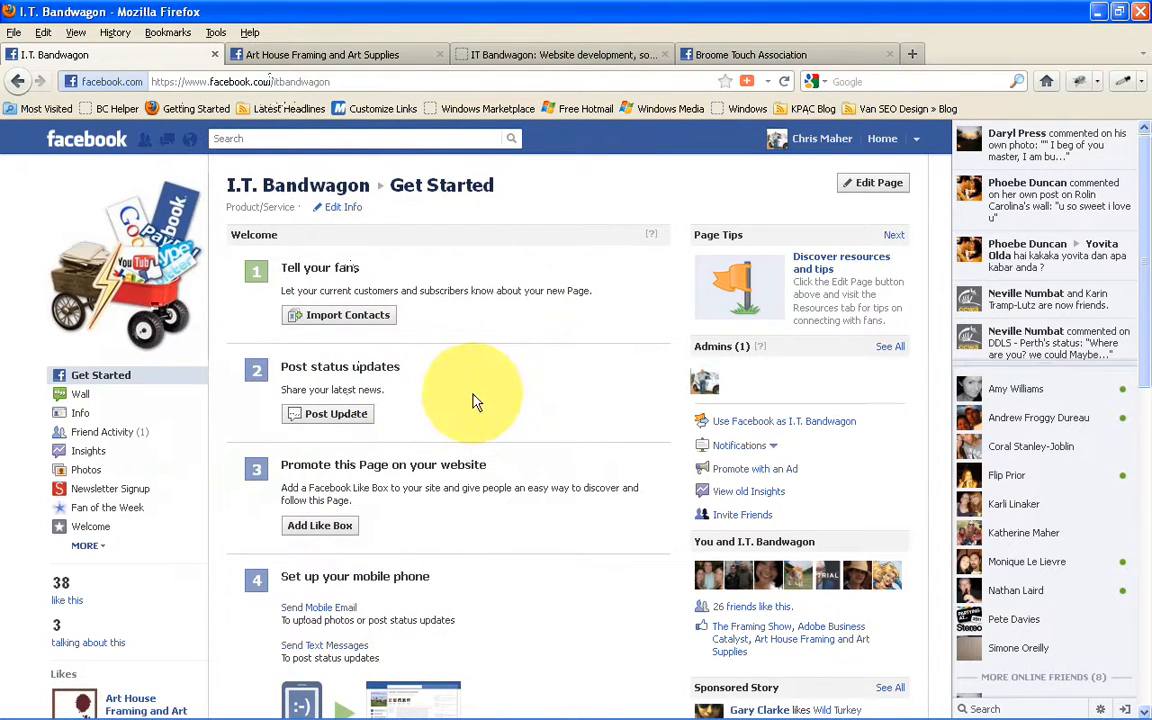
pyautogui.moveTo(418, 425)
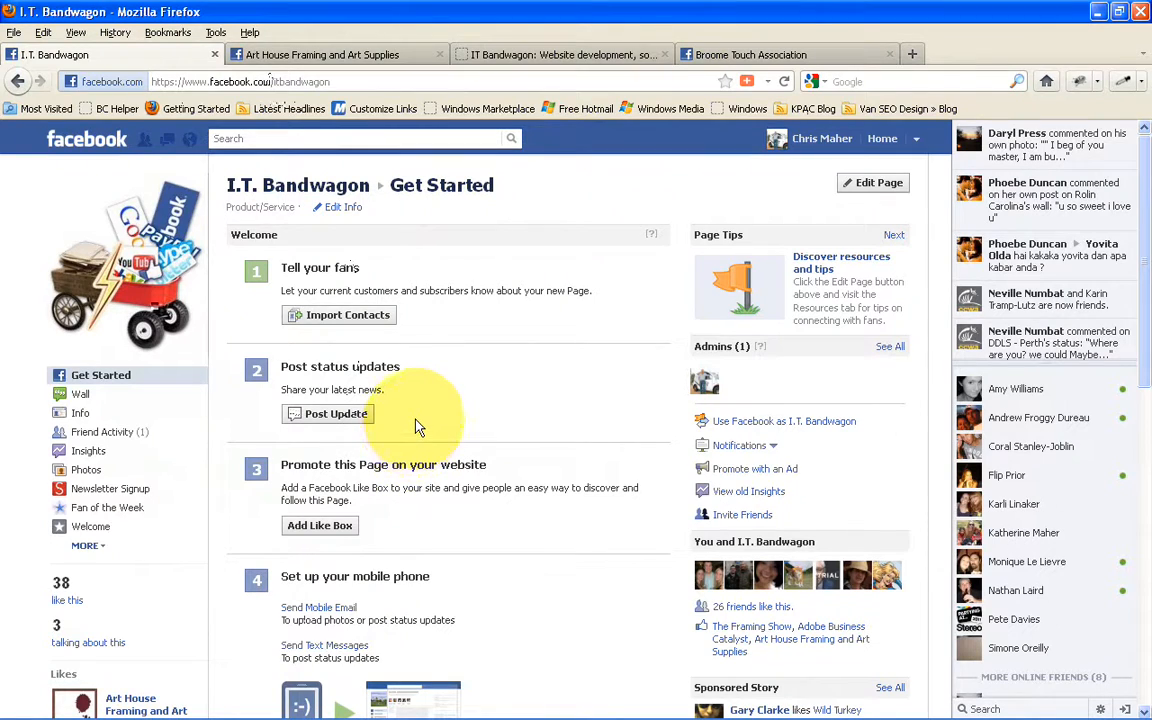
pyautogui.moveTo(417, 427)
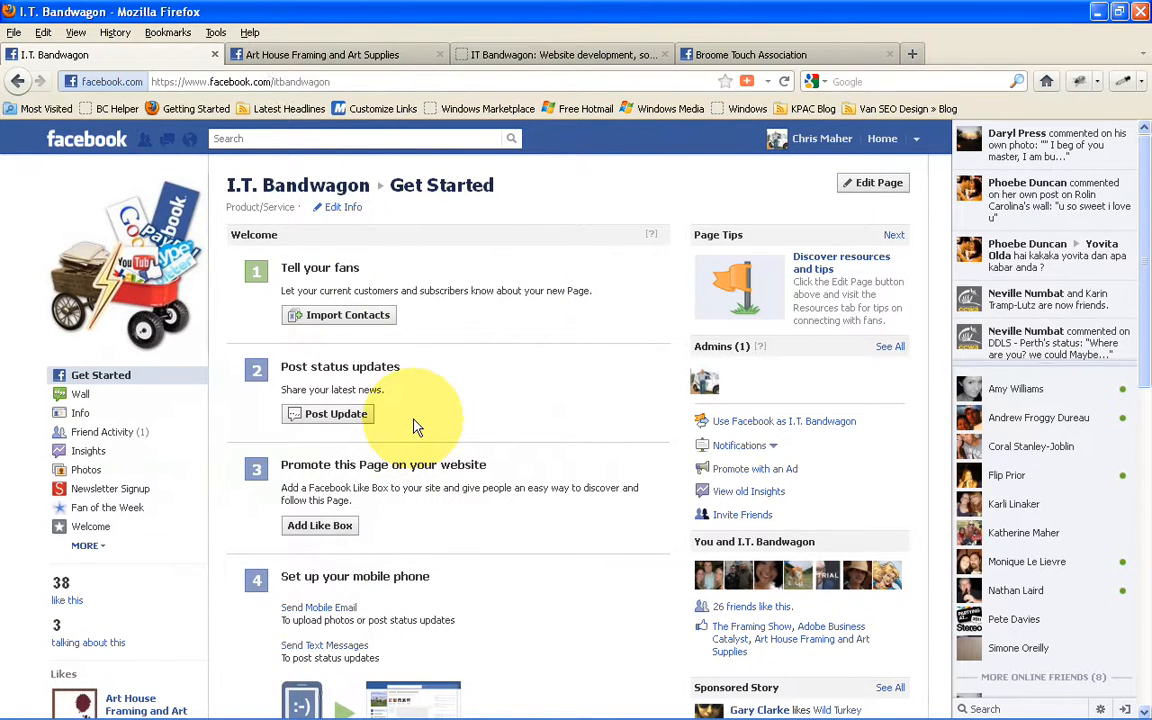
pyautogui.moveTo(480, 455)
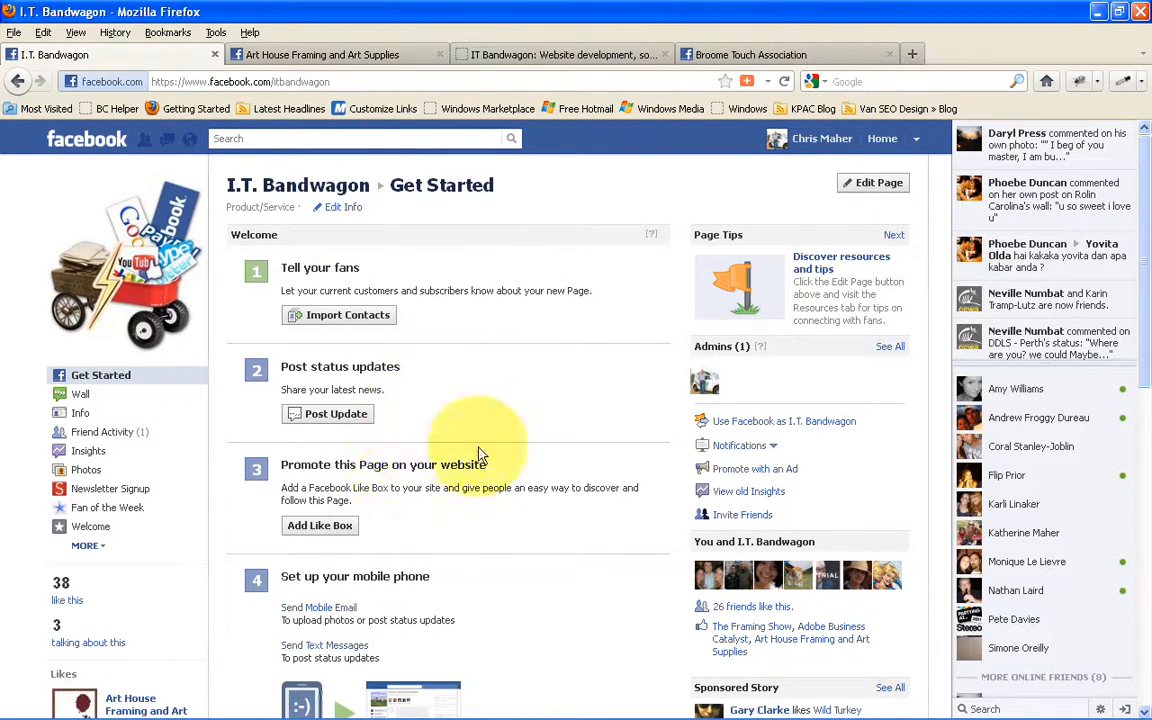
pyautogui.moveTo(435, 360)
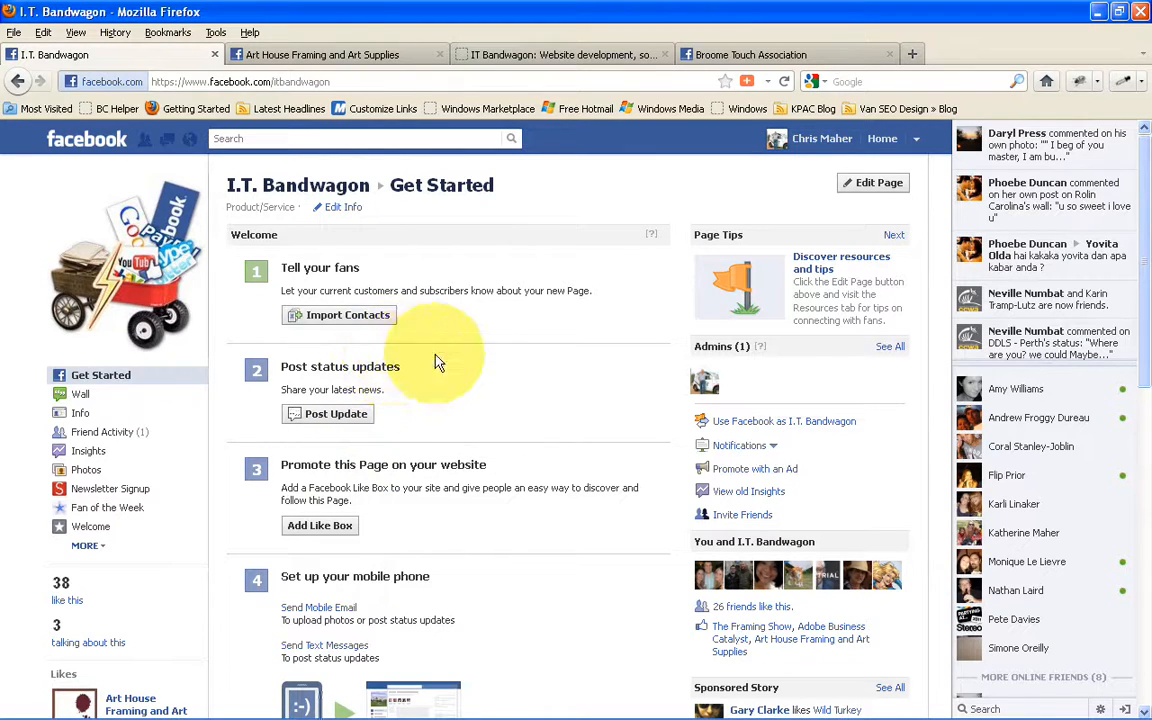
pyautogui.moveTo(483, 372)
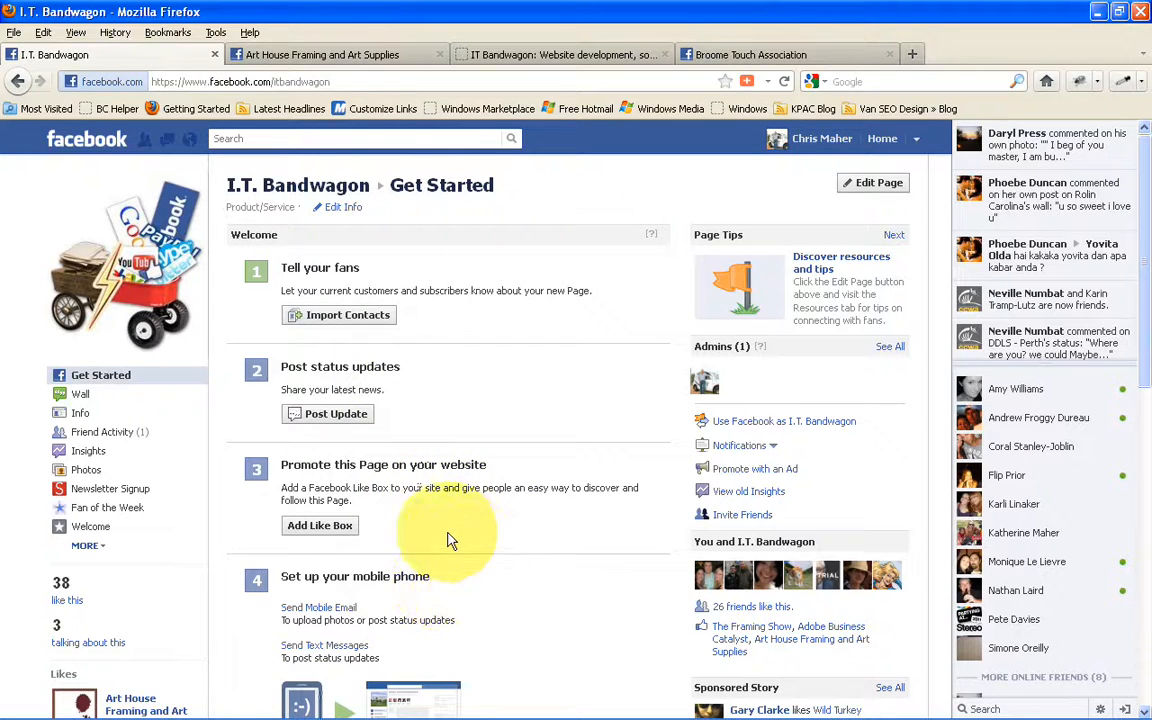
pyautogui.moveTo(452, 518)
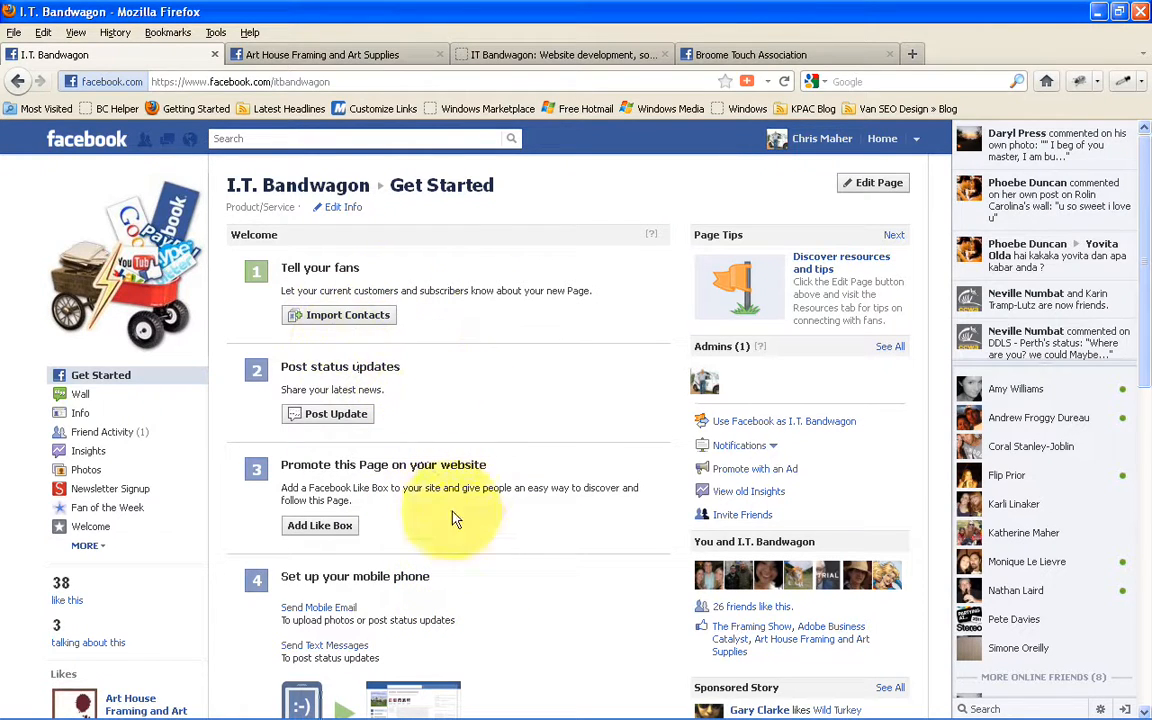
pyautogui.moveTo(465, 487)
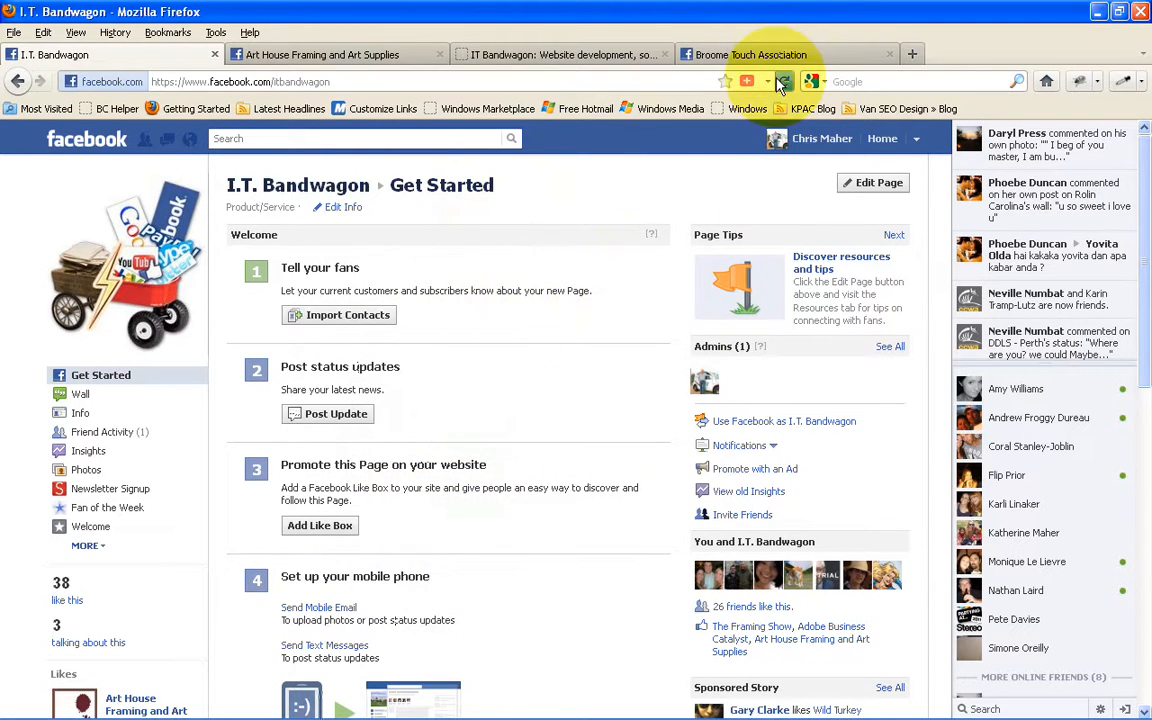
# Step: Open Edit Page for Broome Touch Association, showing its Manage Permissions settings
pyautogui.click(760, 54)
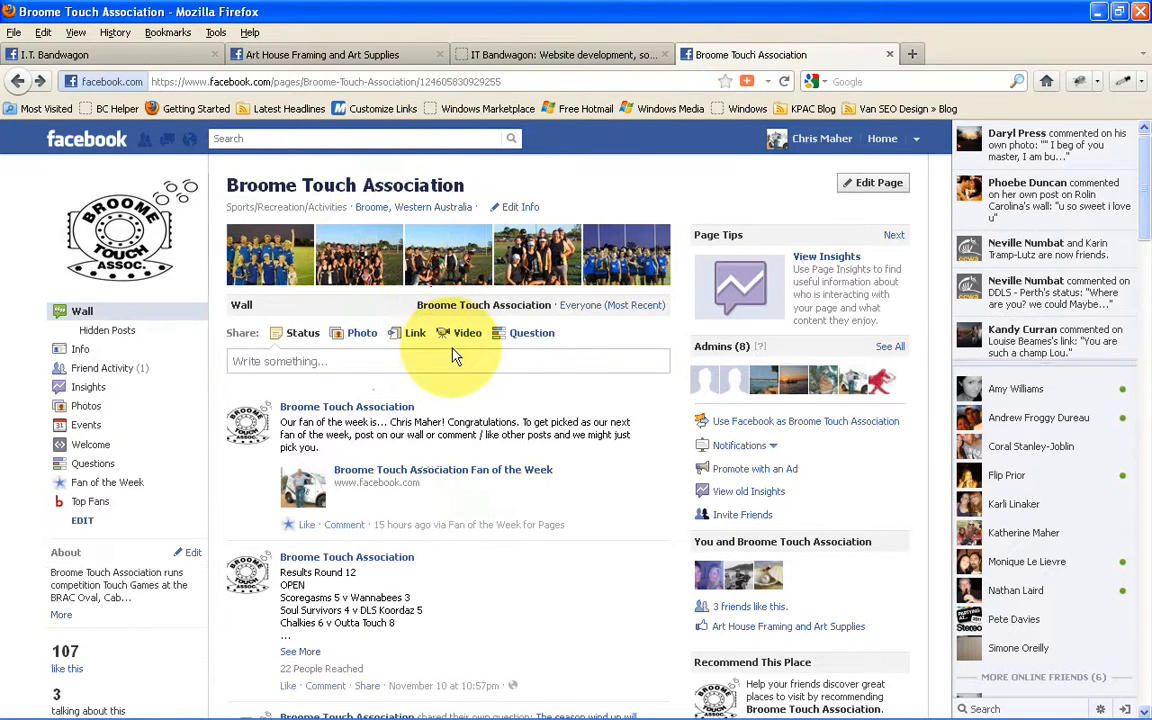
pyautogui.click(878, 182)
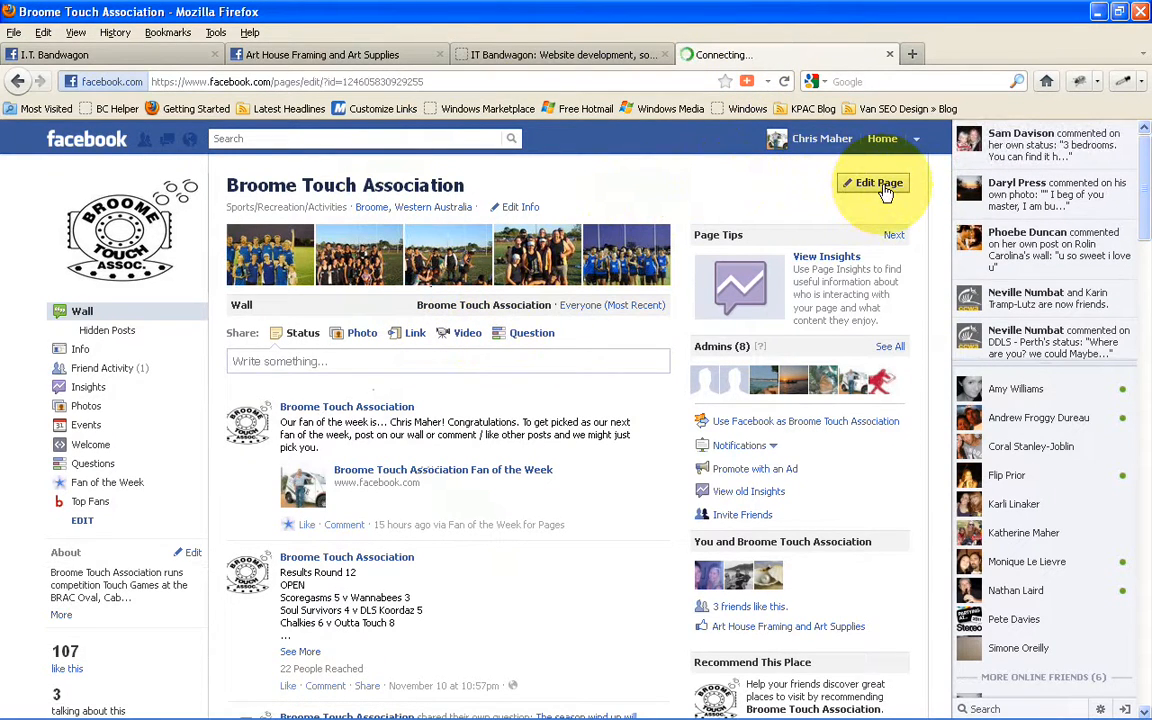
pyautogui.click(878, 183)
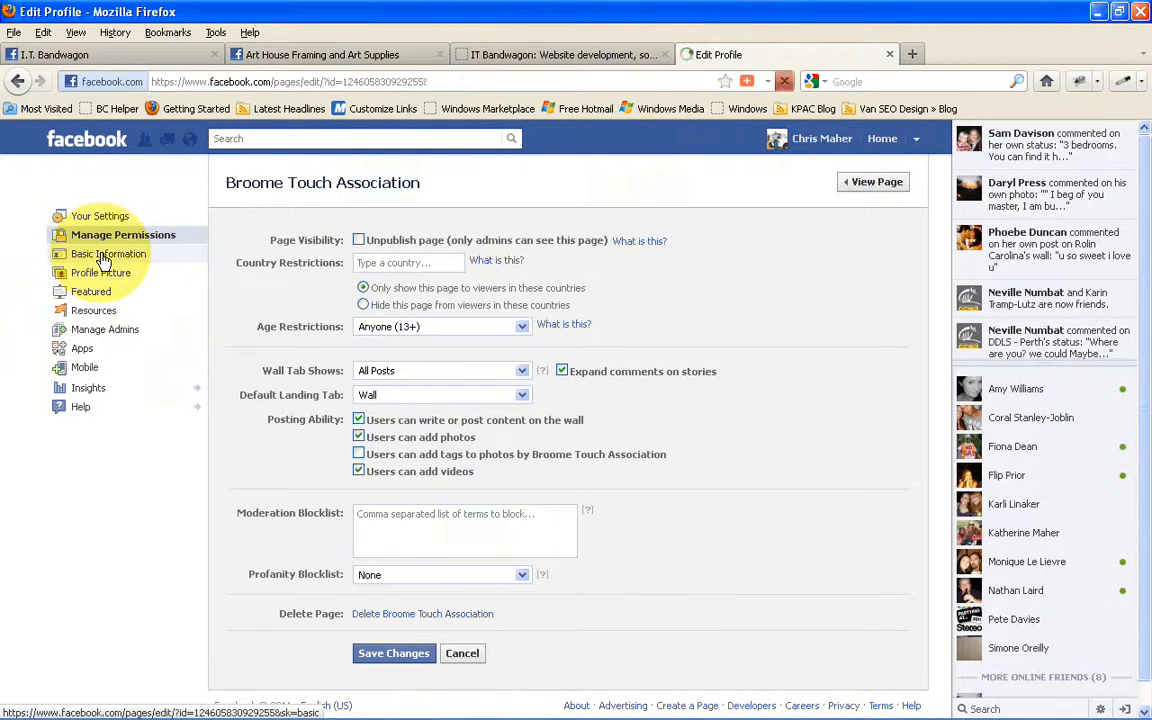
# Step: Show the page's Basic Information: category, address and map location
pyautogui.click(109, 253)
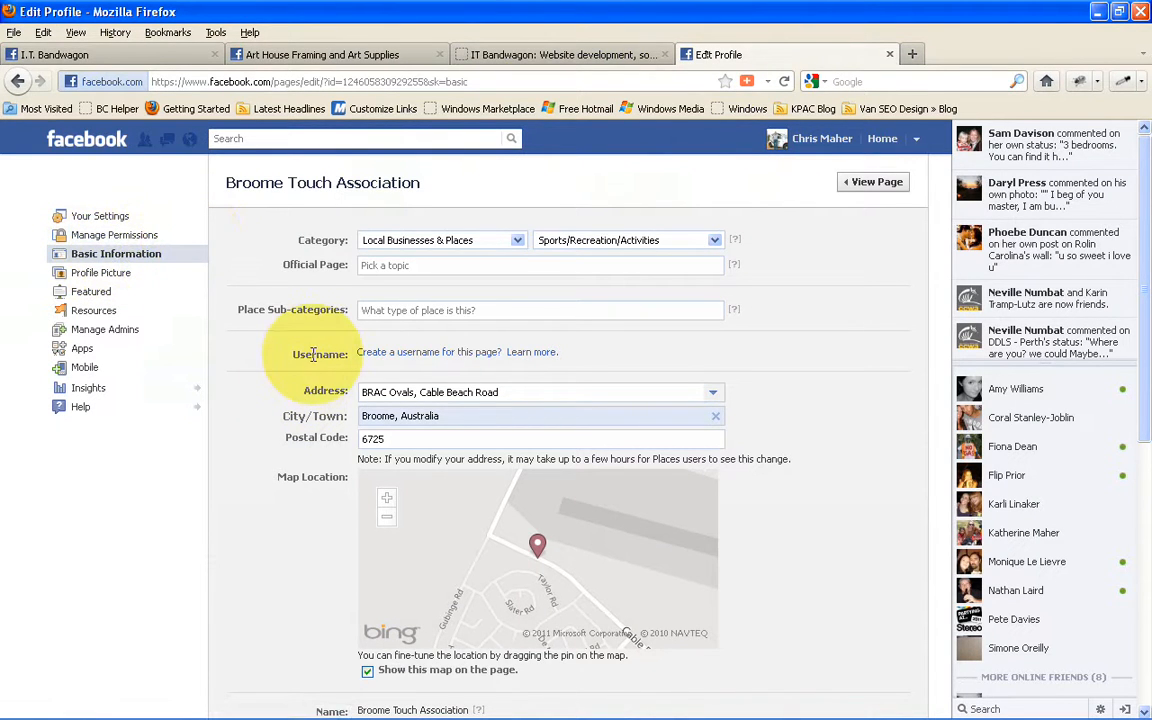
pyautogui.moveTo(430, 352)
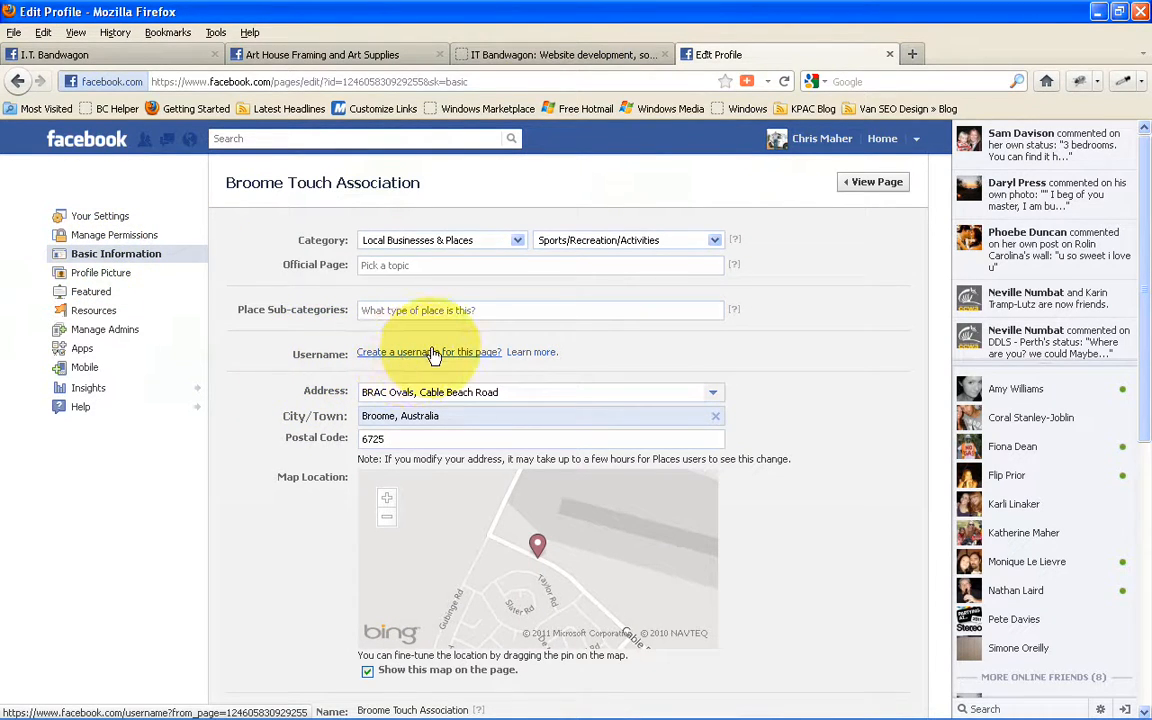
# Step: Enter 'broometouch' as the desired username on the page's username form
pyautogui.click(392, 352)
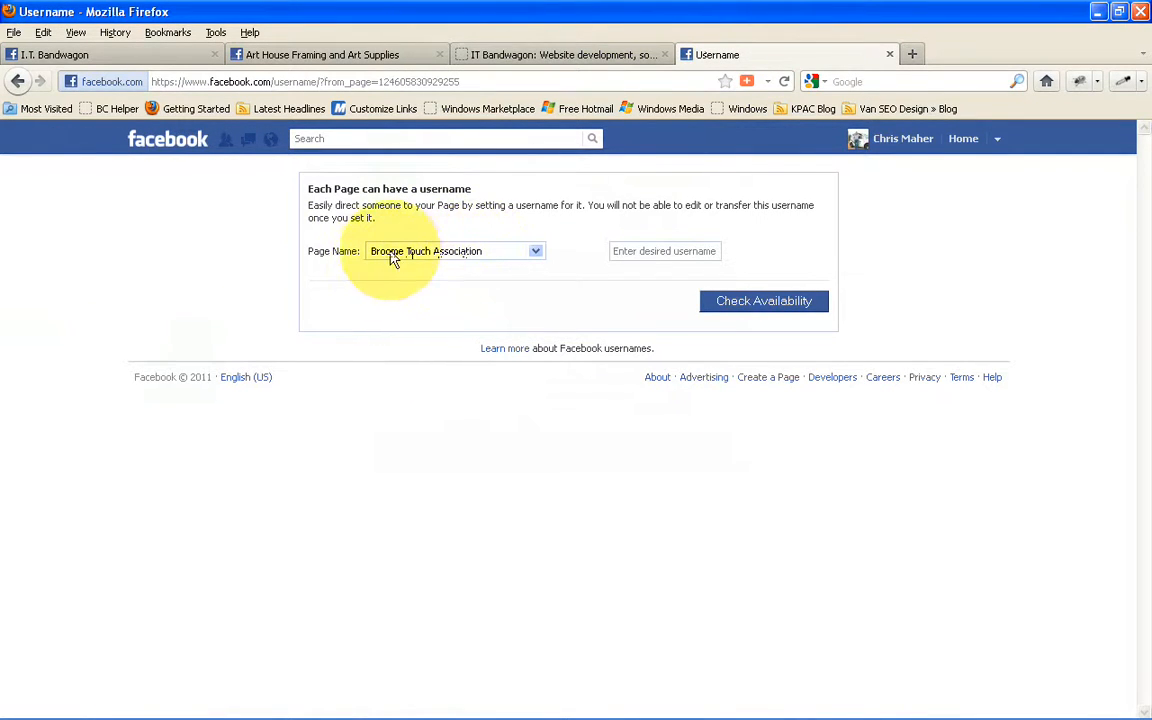
pyautogui.click(664, 251)
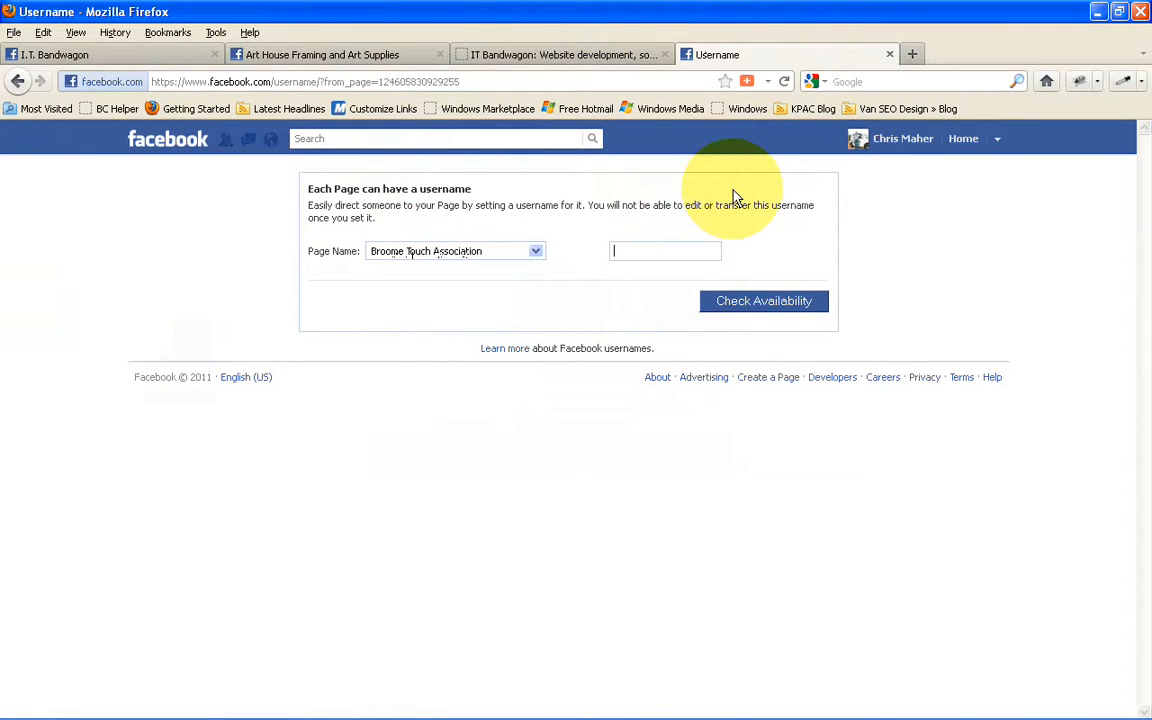
pyautogui.write('br')
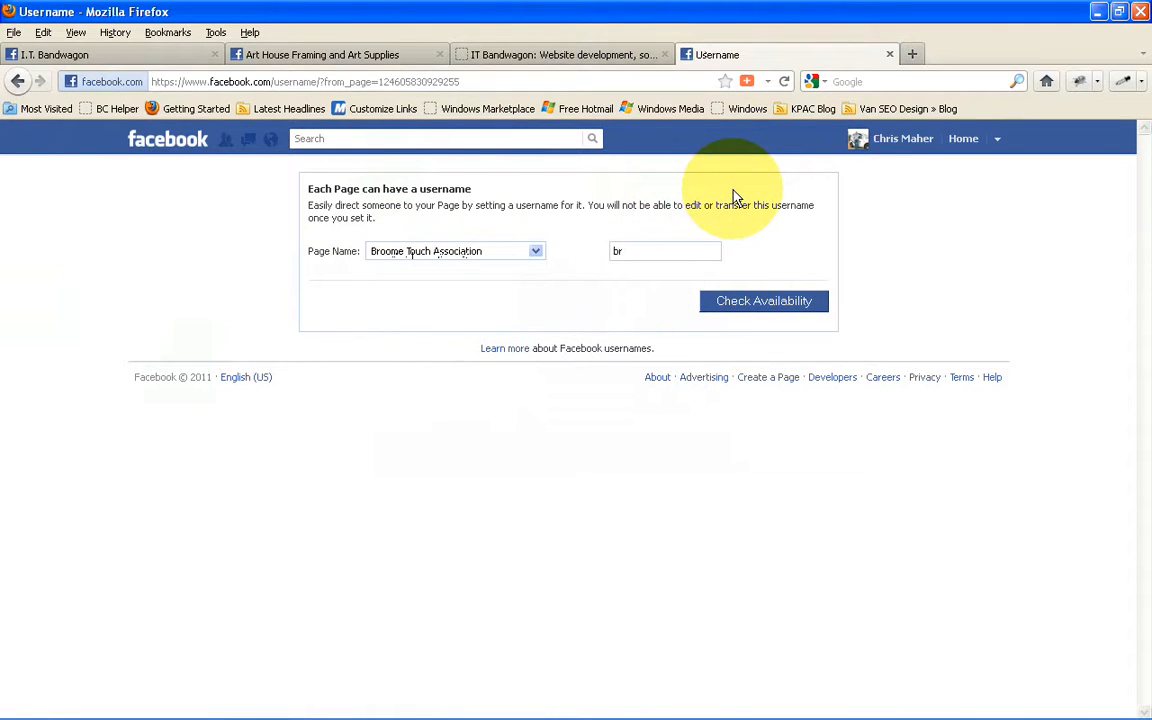
pyautogui.write('oometouch')
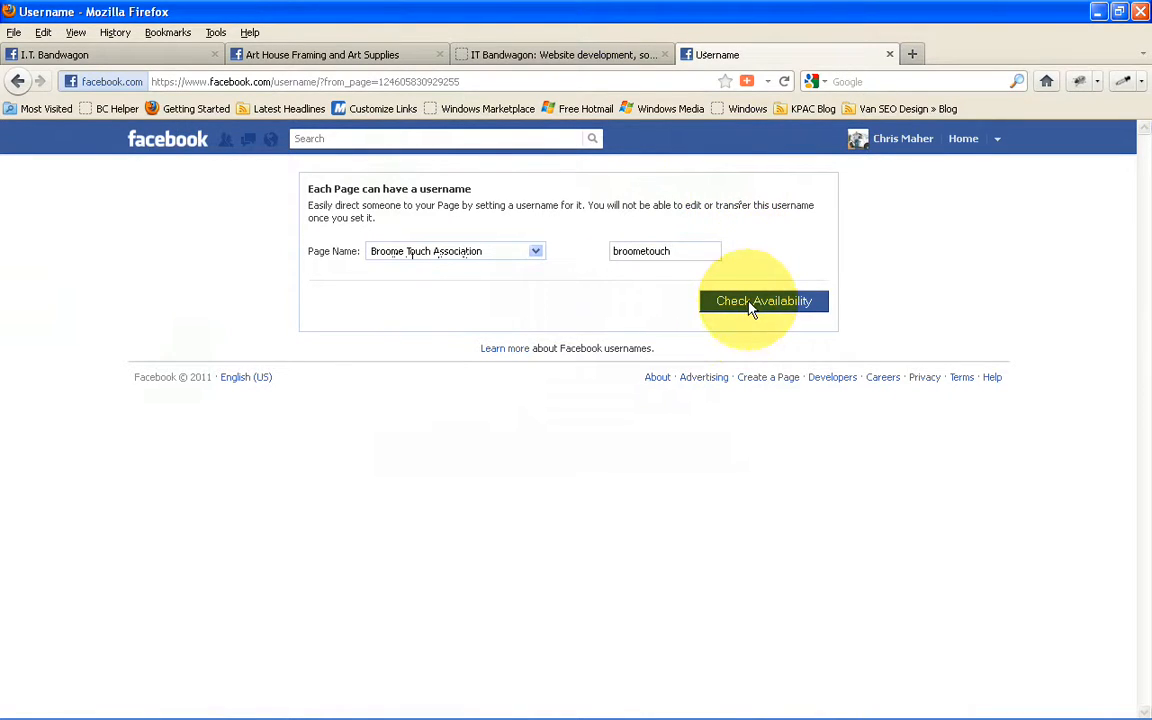
# Step: Check availability of 'broometouch', bringing up the Username Available dialog
pyautogui.click(763, 301)
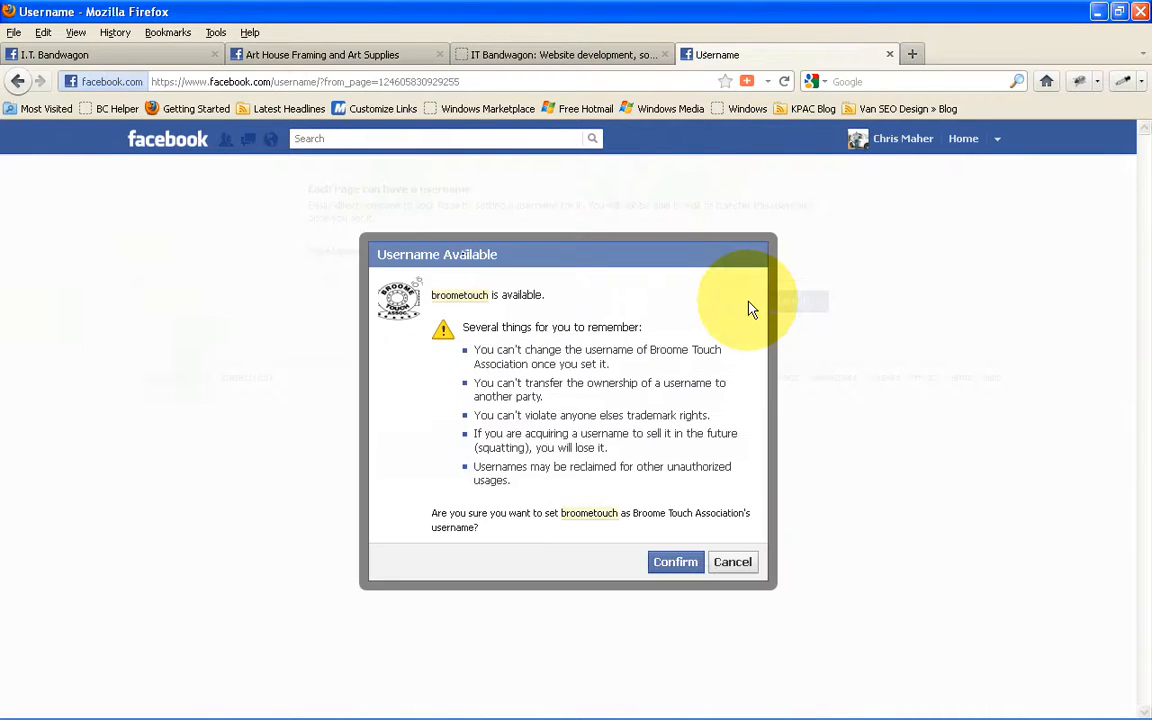
pyautogui.moveTo(435, 223)
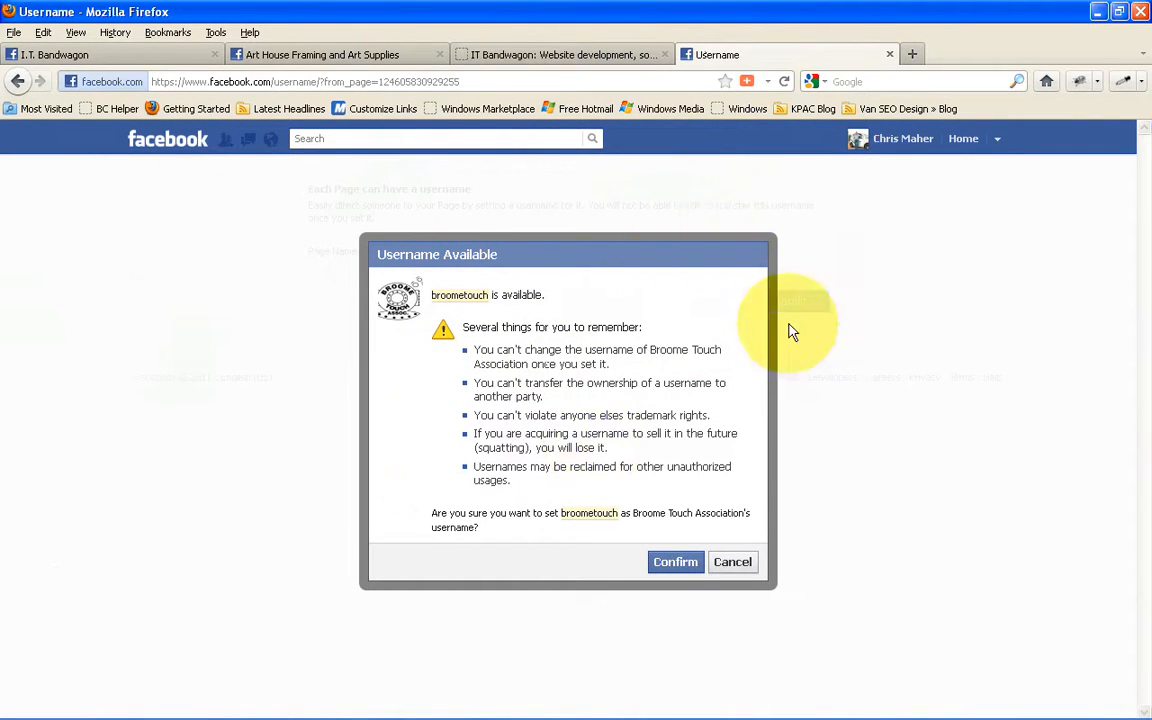
pyautogui.moveTo(693, 472)
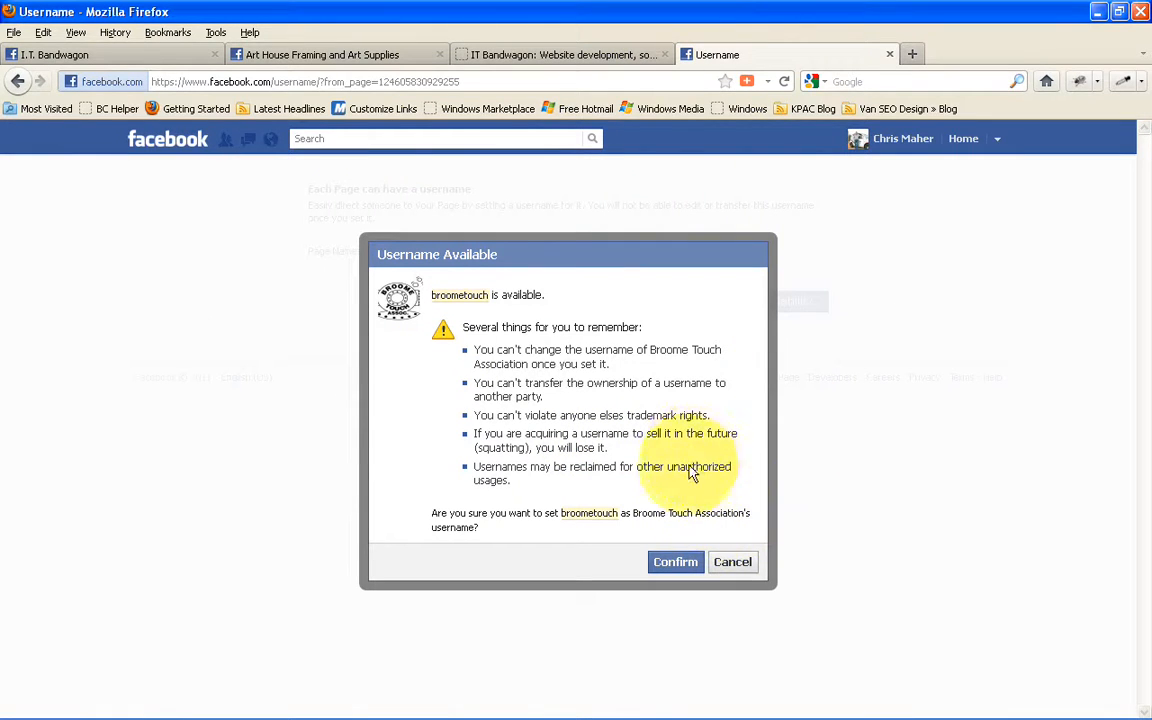
pyautogui.moveTo(795, 545)
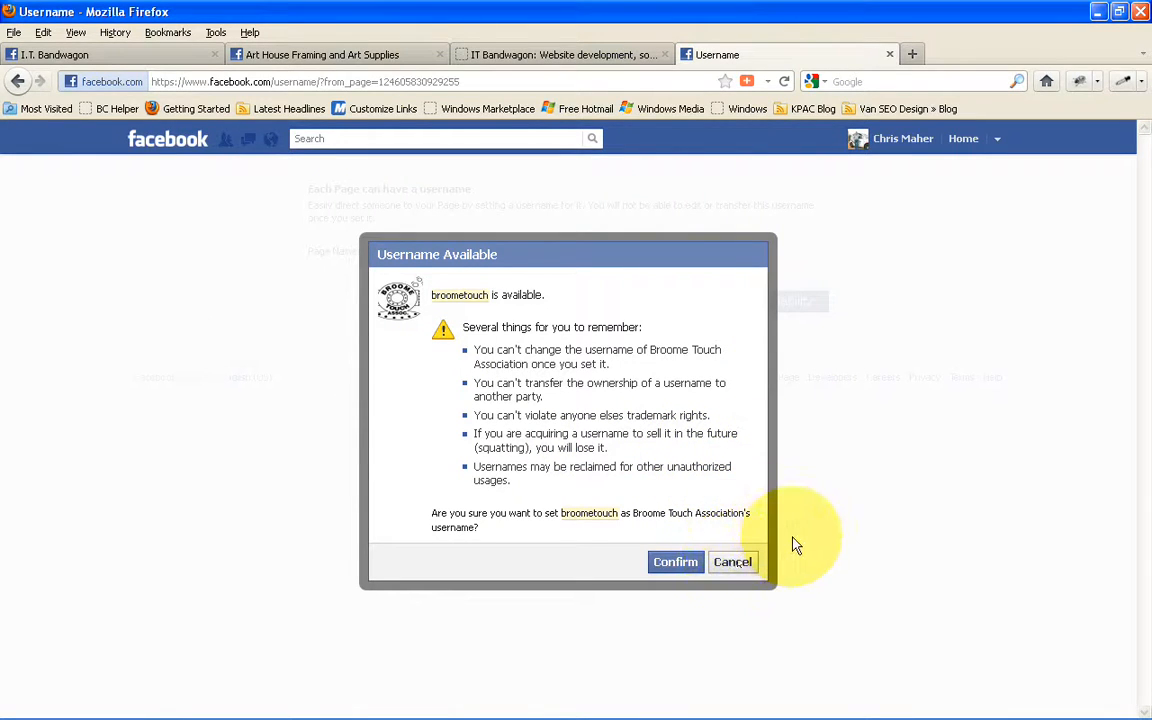
pyautogui.moveTo(543, 460)
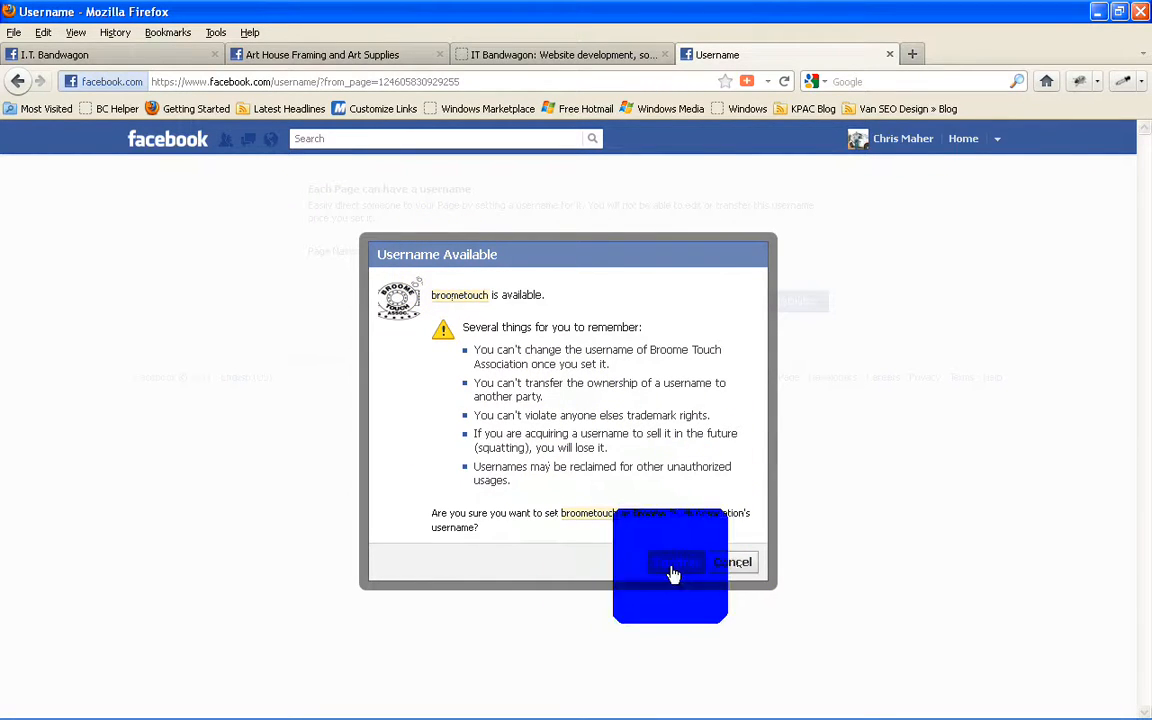
# Step: Confirm 'broometouch' as Broome Touch Association's username in the dialog
pyautogui.click(675, 561)
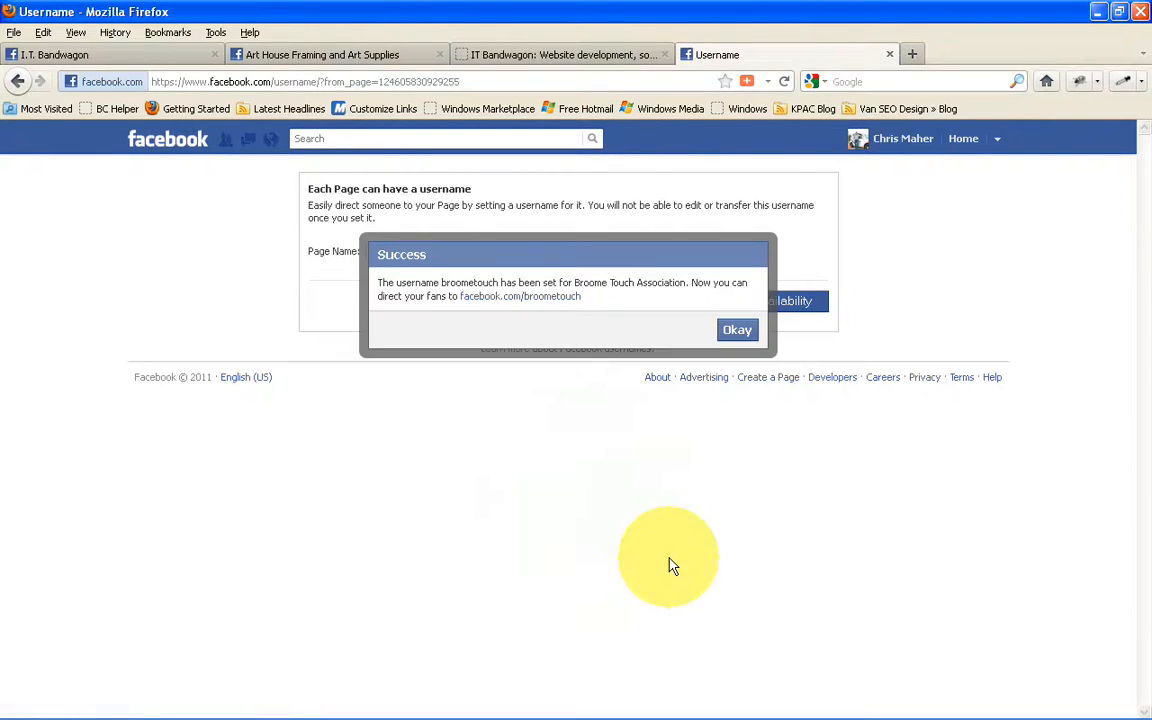
pyautogui.moveTo(560, 545)
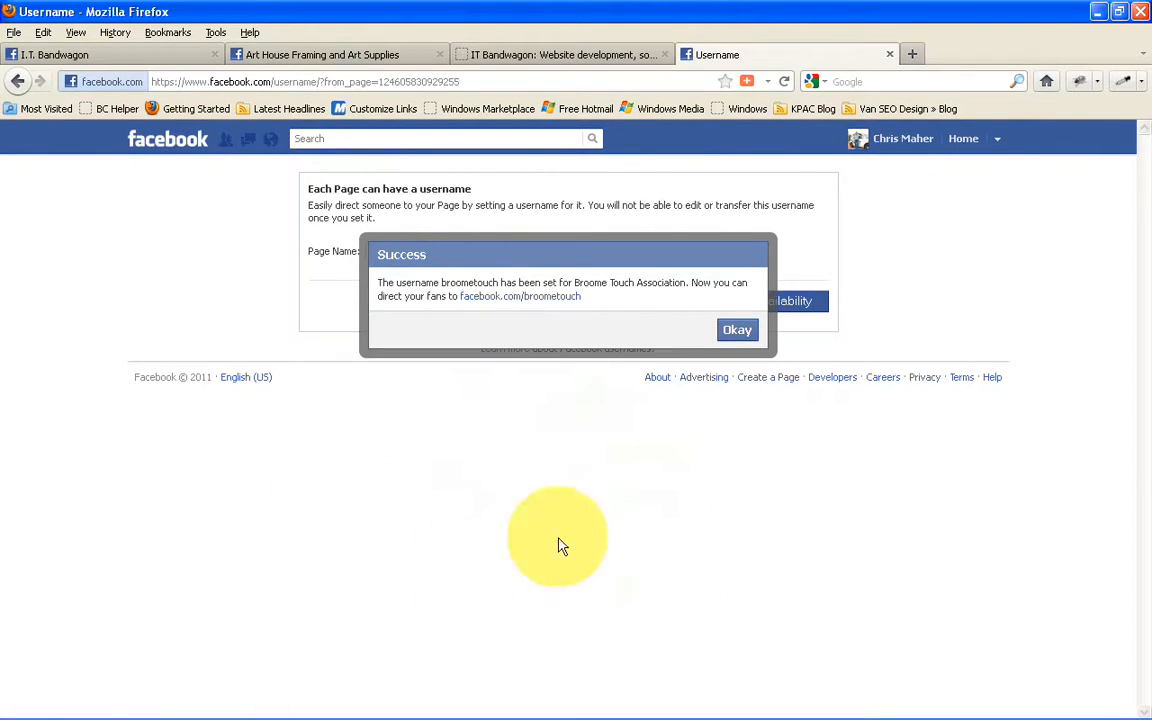
pyautogui.moveTo(505, 300)
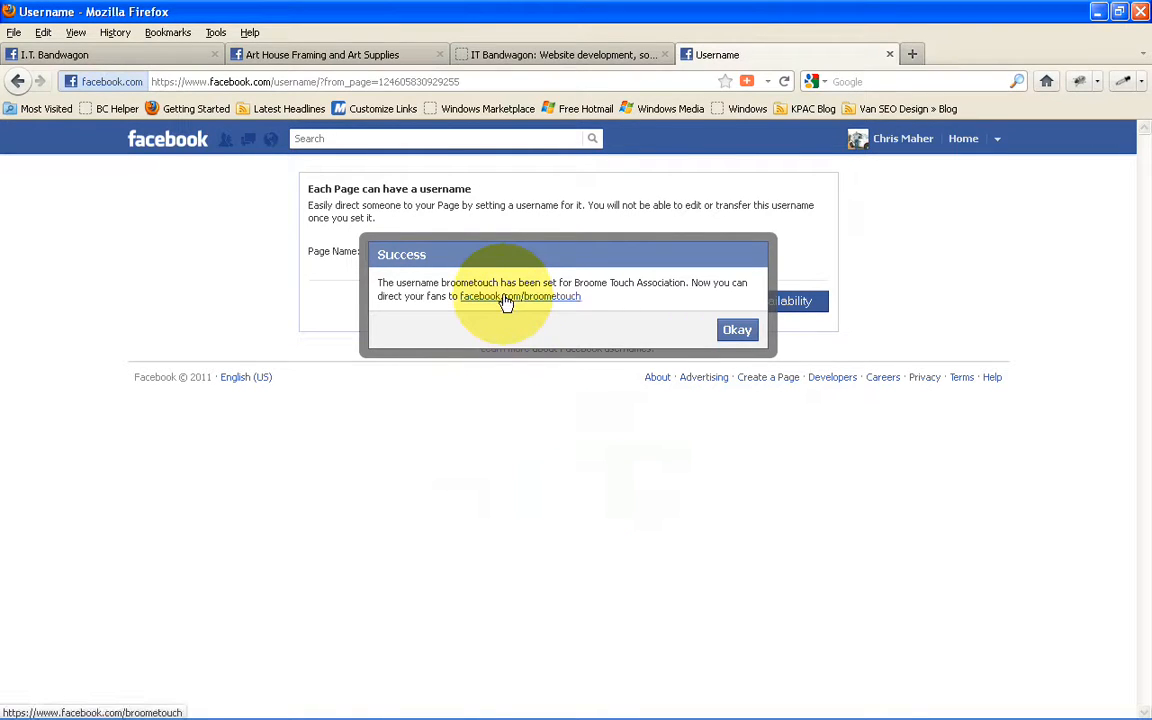
pyautogui.moveTo(461, 307)
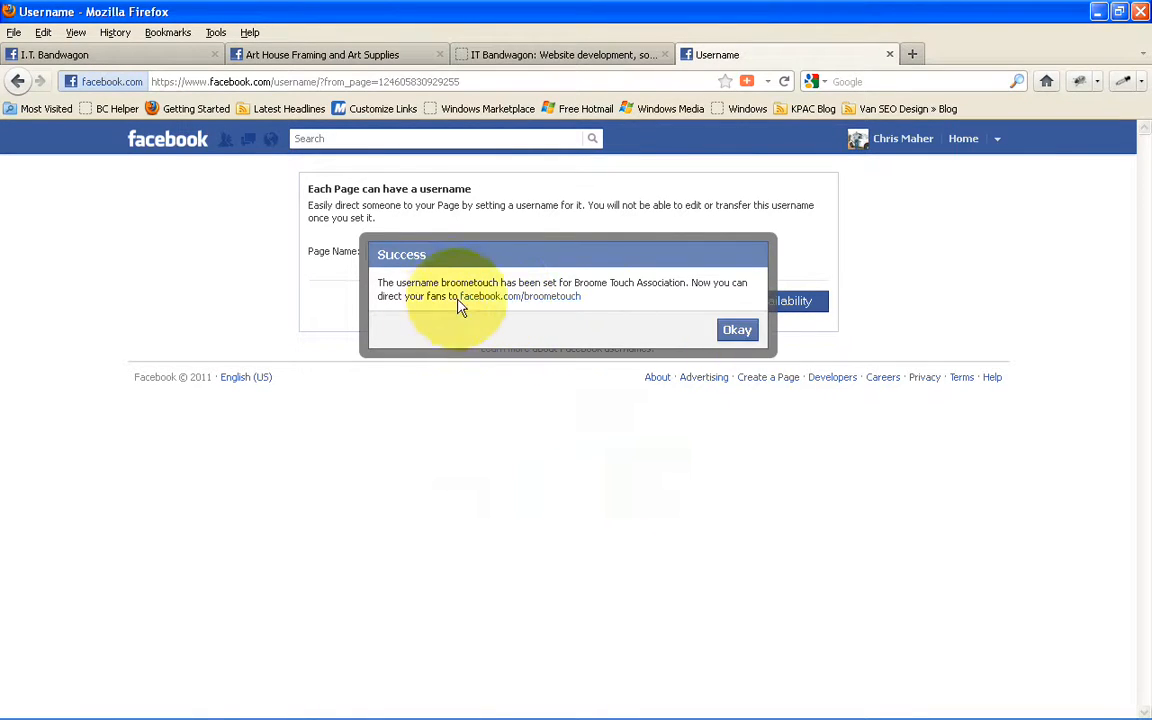
# Step: Open facebook.com/broometouch from the Success dialog, then return to the IT Bandwagon tab
pyautogui.click(737, 329)
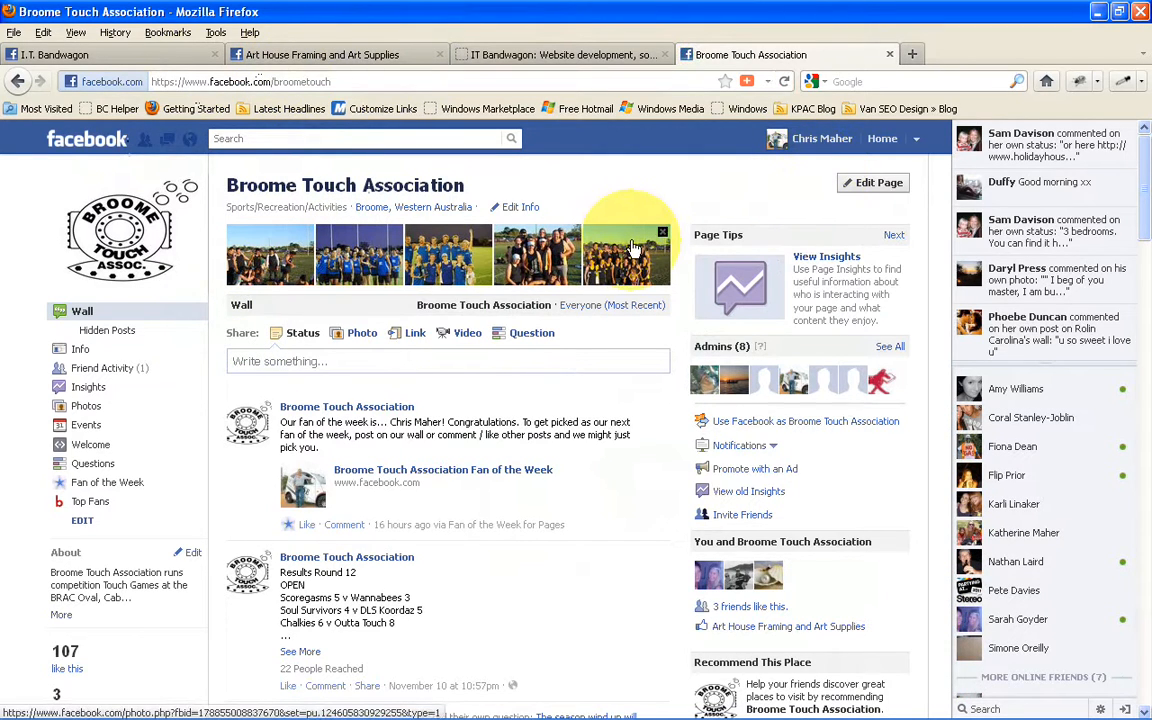
pyautogui.moveTo(585, 108)
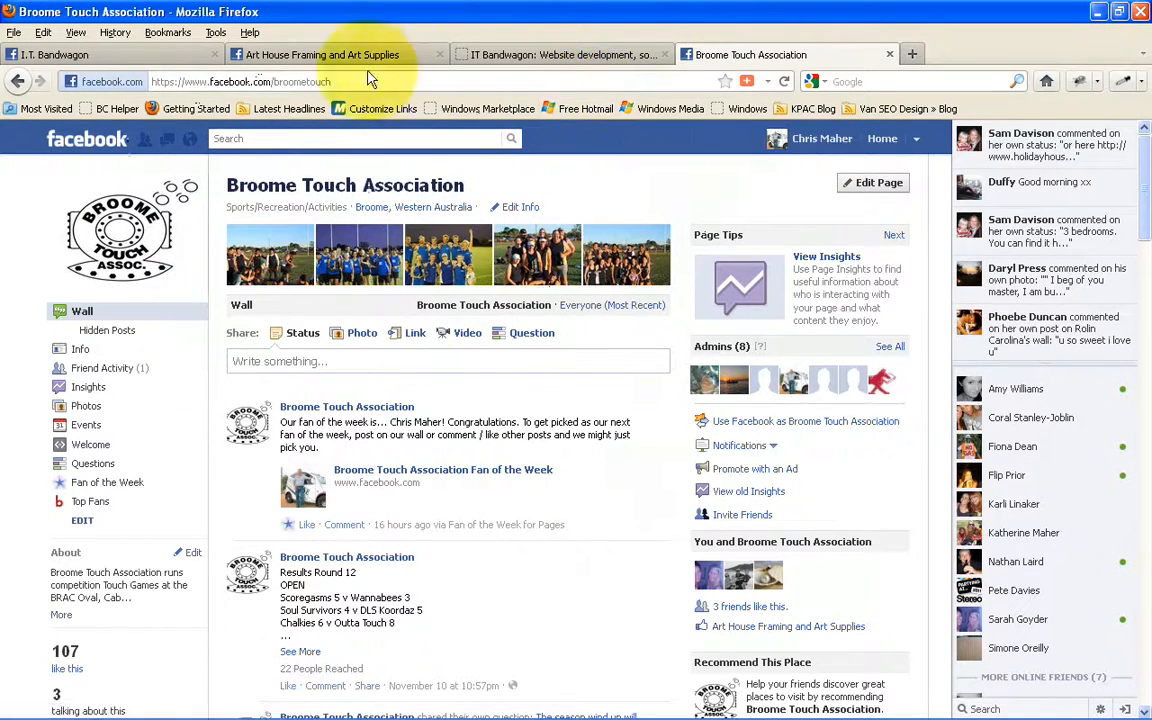
pyautogui.click(560, 54)
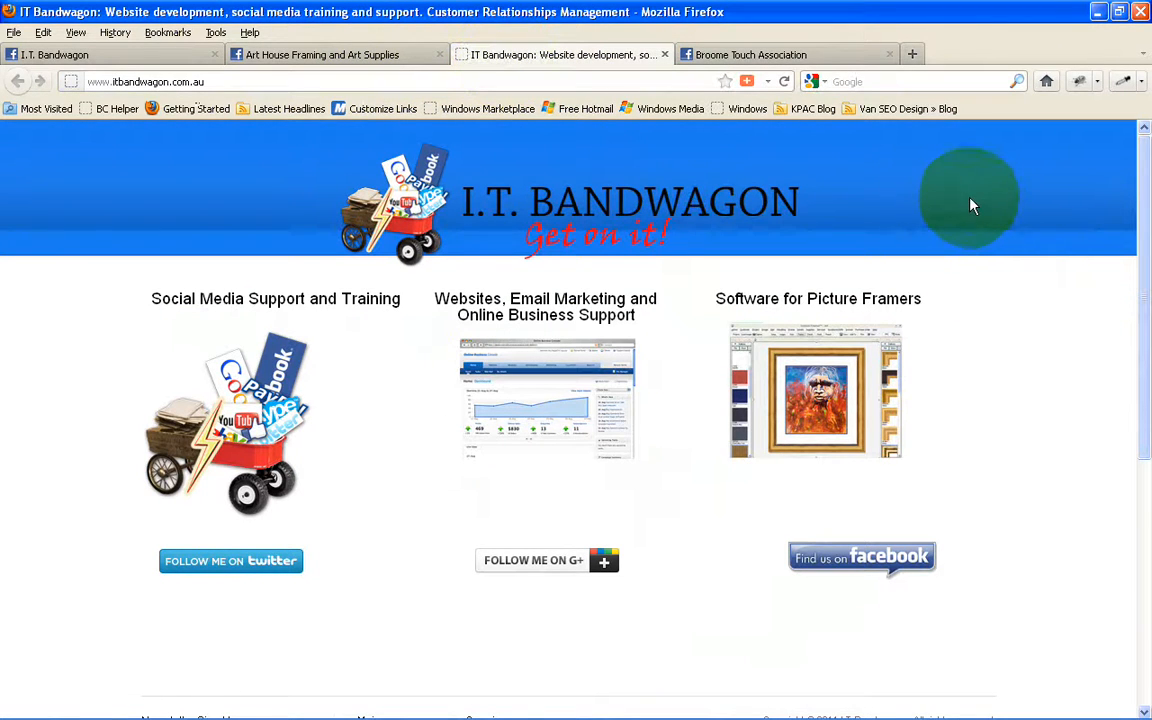
pyautogui.moveTo(965, 200)
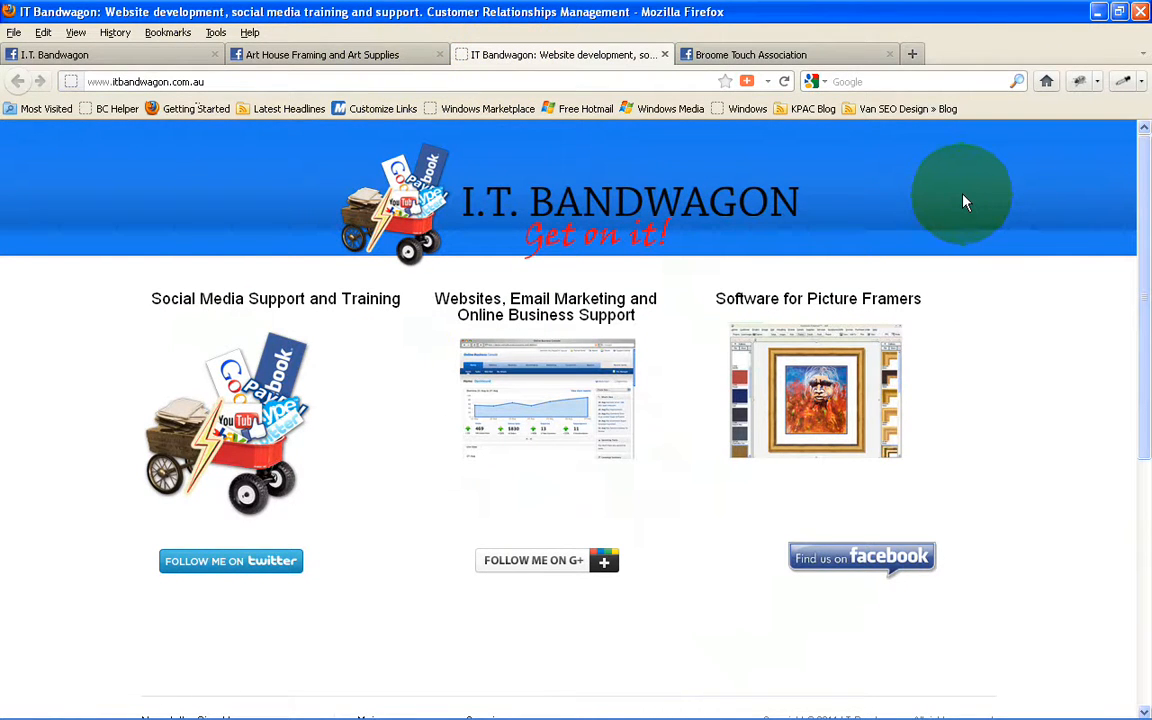